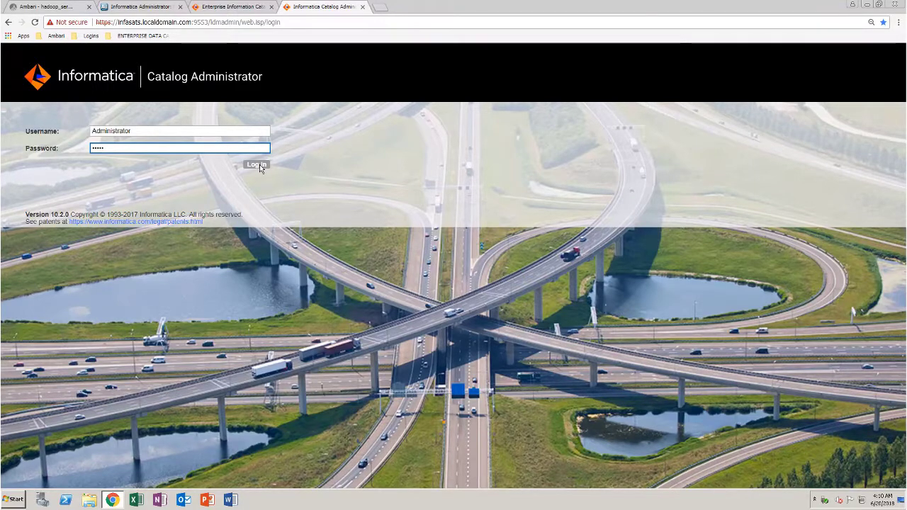
Log in as Administrator and open BG_DEFAULT_RESOURCE from the library's resource list
left_click(256, 164)
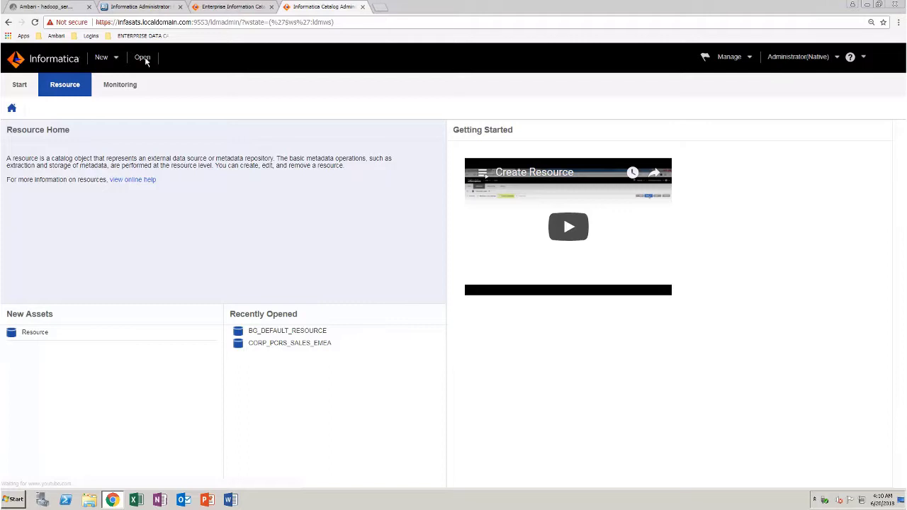
left_click(142, 58)
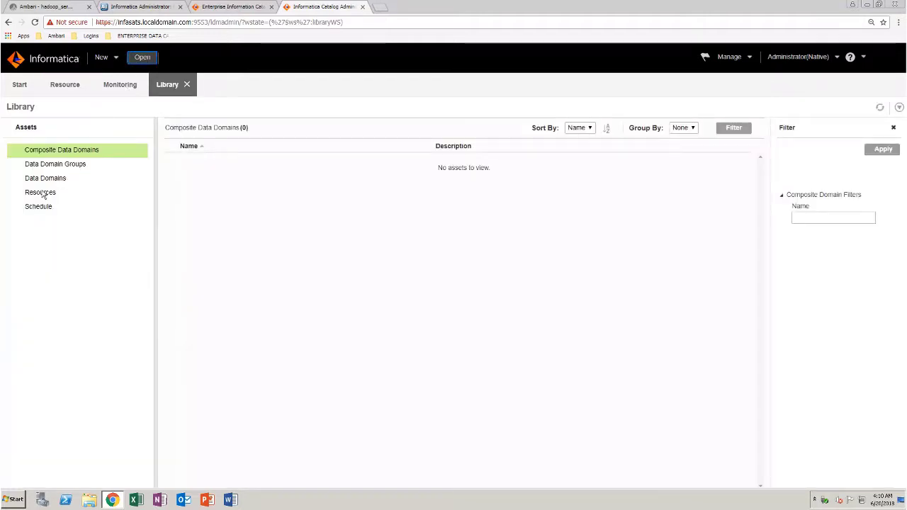
left_click(40, 192)
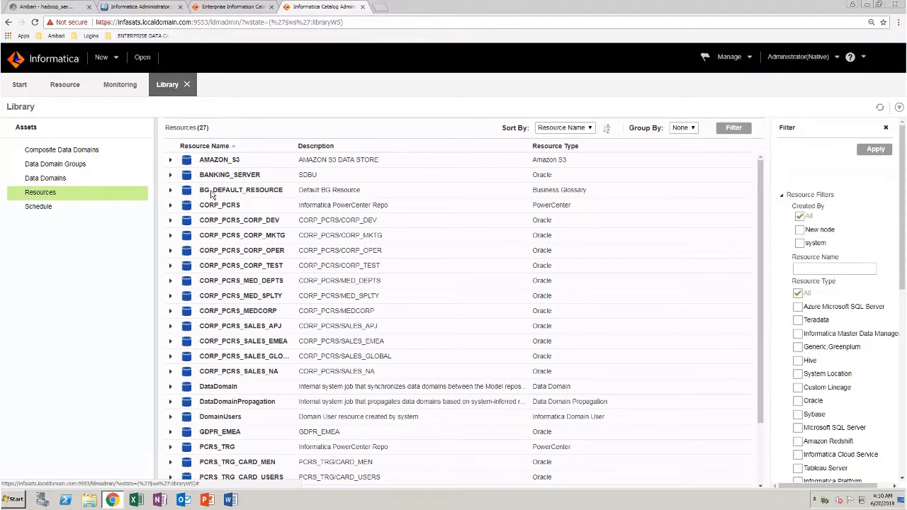
double_click(241, 189)
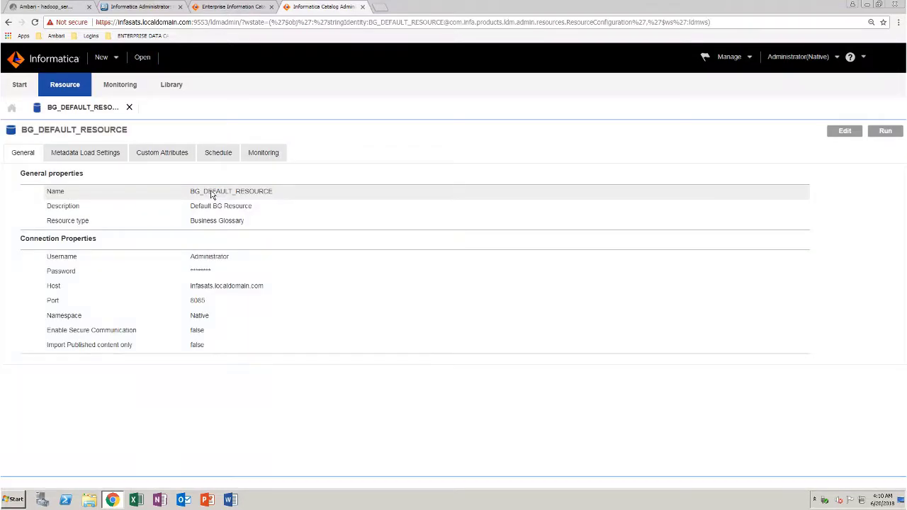
mouse_move(844, 131)
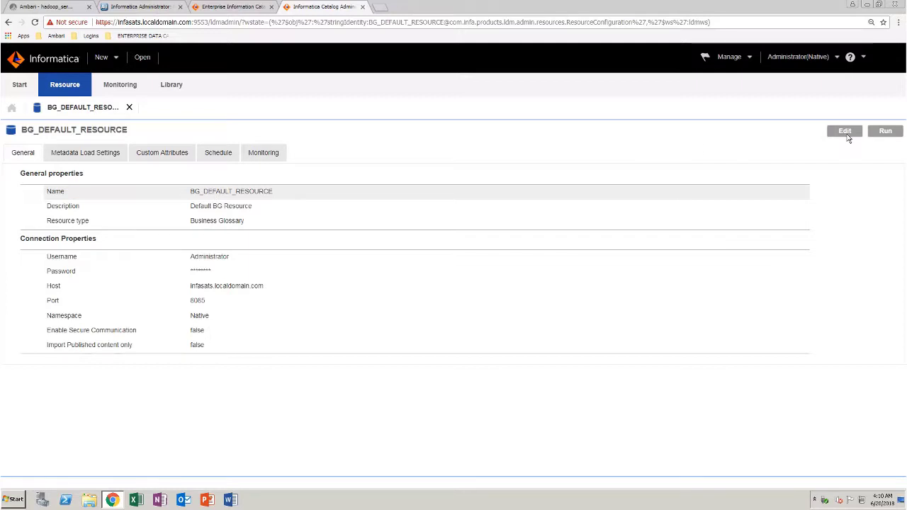
Put BG_DEFAULT_RESOURCE in edit mode and open its Metadata Load Settings glossary chooser
left_click(844, 131)
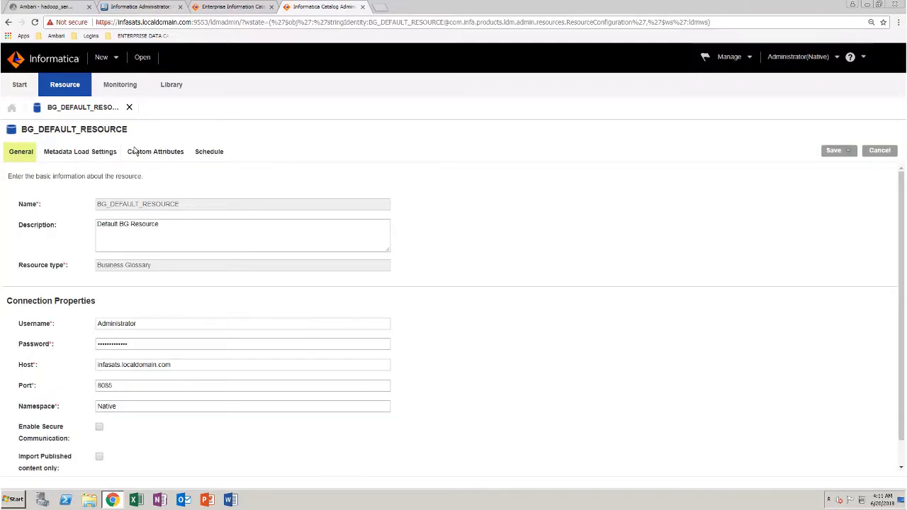
left_click(80, 151)
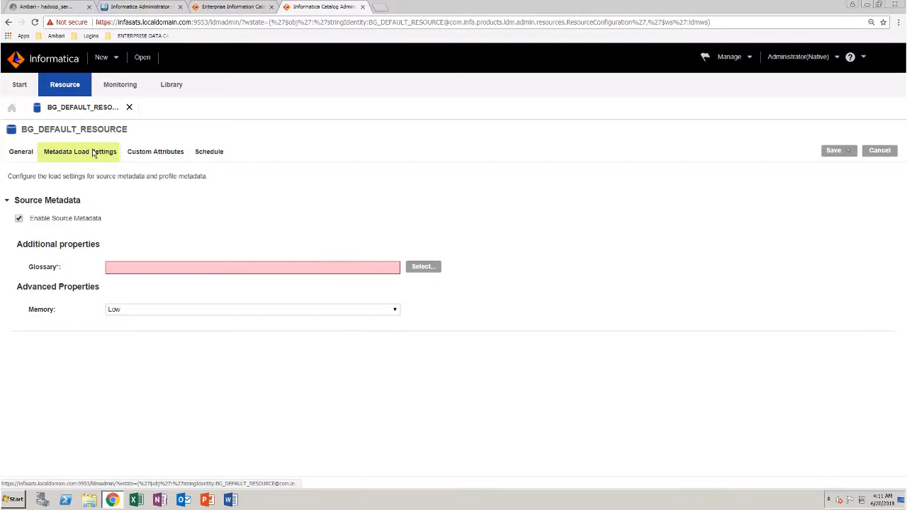
left_click(79, 151)
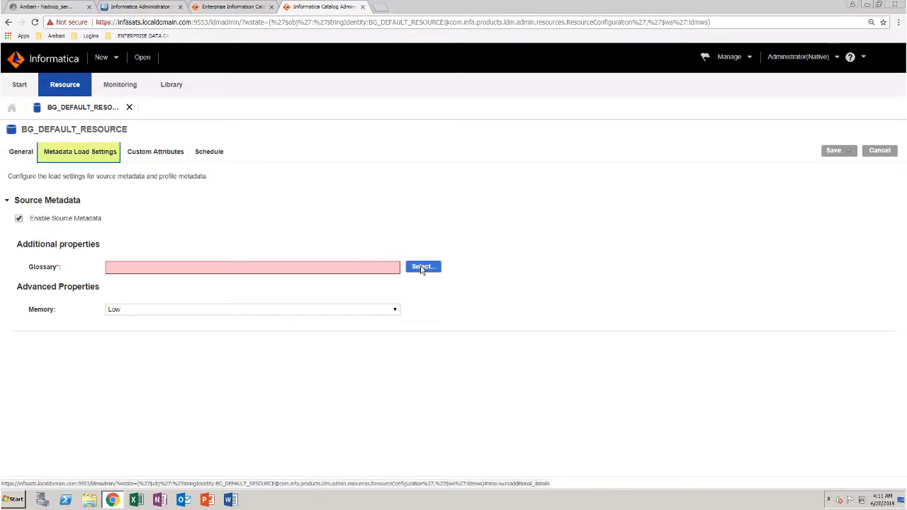
left_click(423, 266)
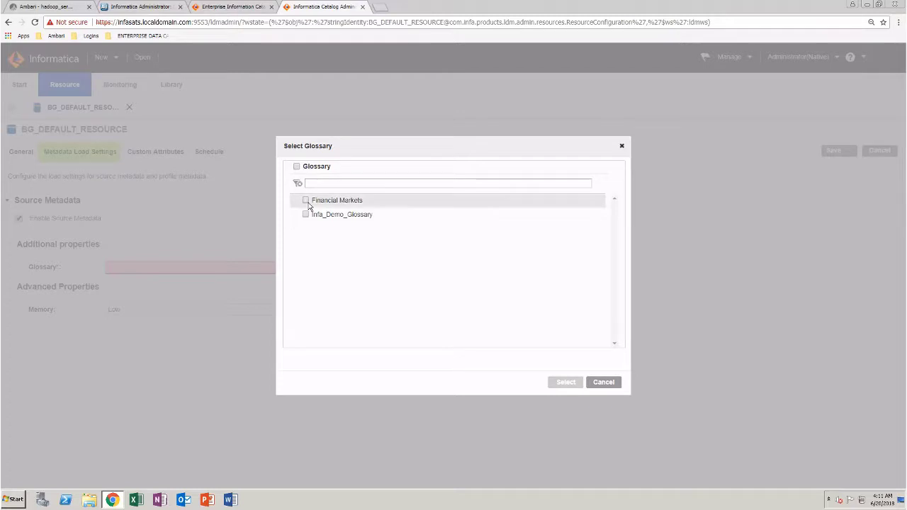
Select Financial Markets and Infa_Demo_Glossary as BG_DEFAULT_RESOURCE's glossaries
left_click(296, 165)
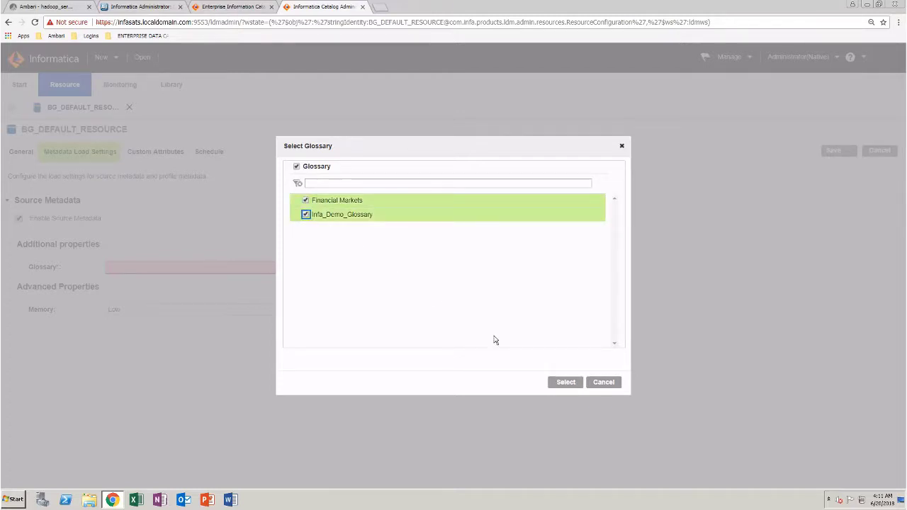
left_click(565, 382)
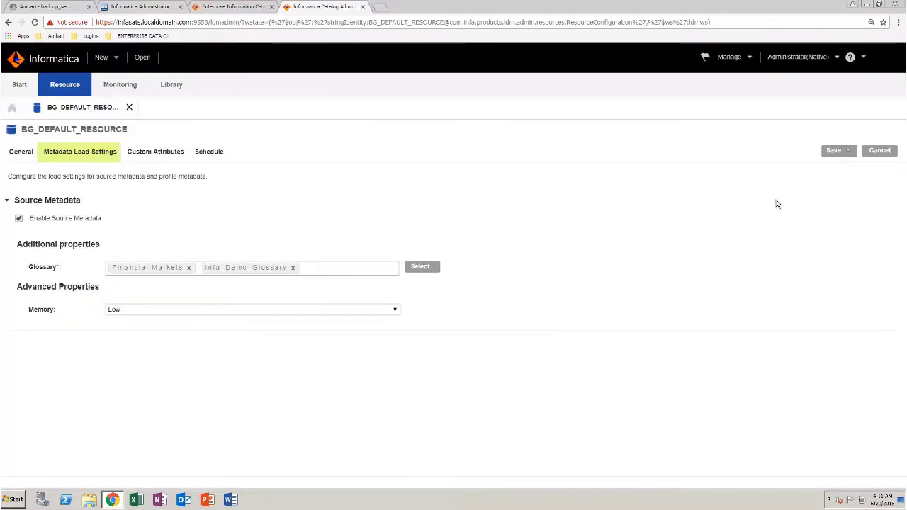
left_click(848, 150)
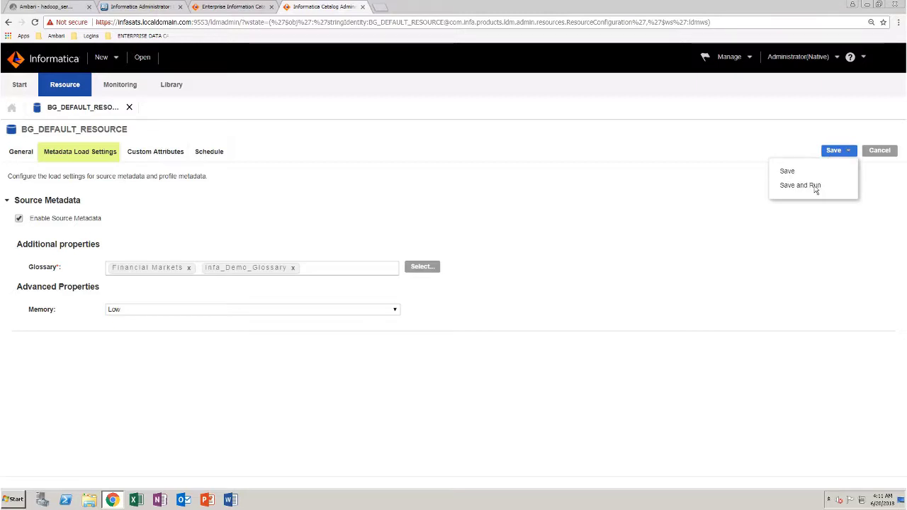
Save BG_DEFAULT_RESOURCE and run its metadata load job
left_click(799, 185)
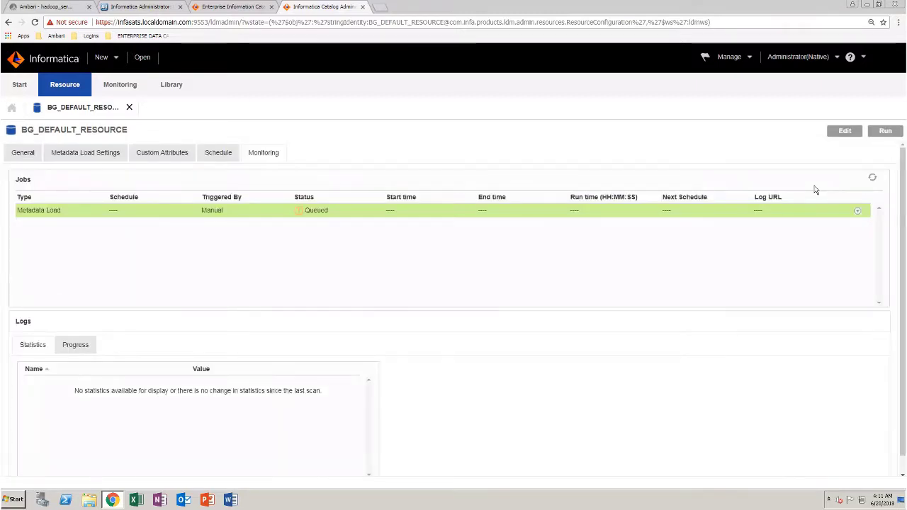
mouse_move(817, 233)
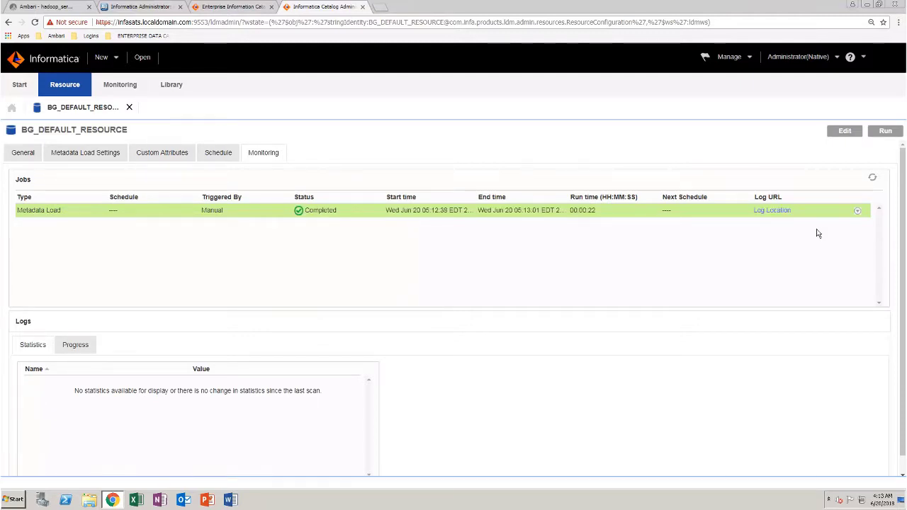
mouse_move(771, 211)
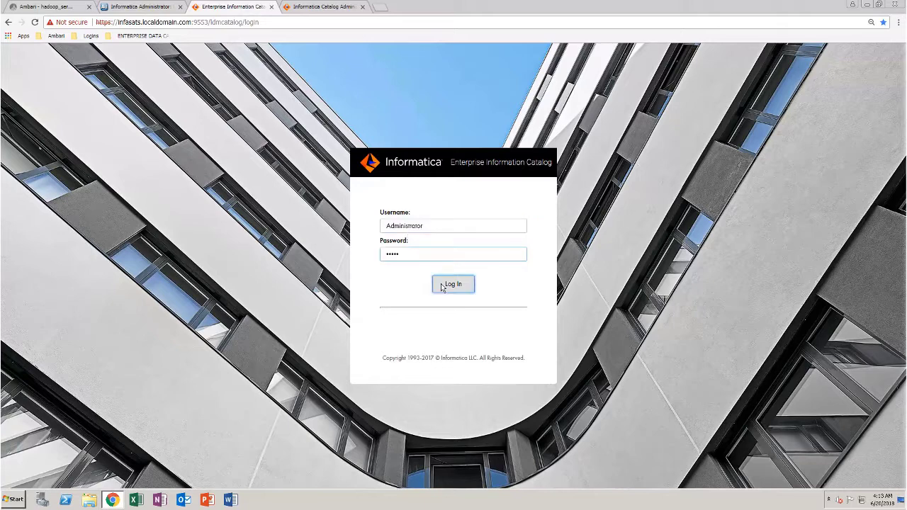
Log in to Enterprise Information Catalog, search 'credit card', and filter to Business Glossary
left_click(453, 284)
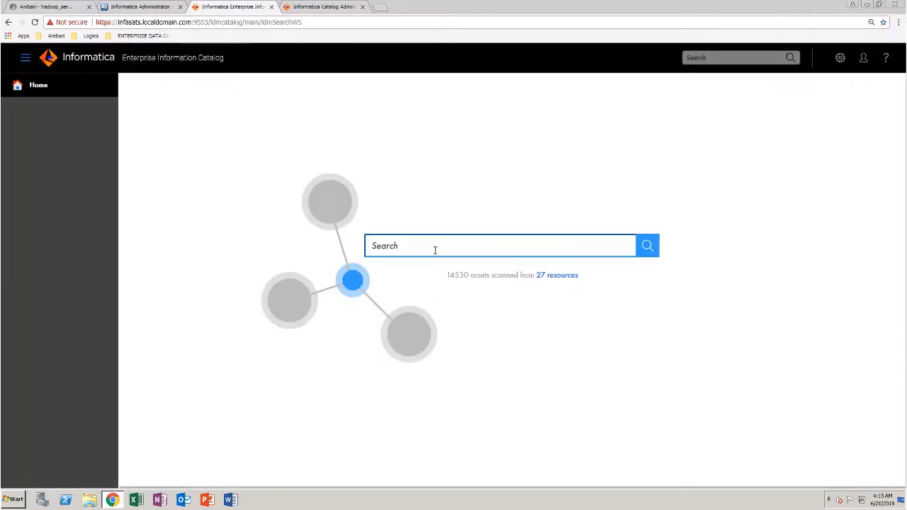
type("credit card")
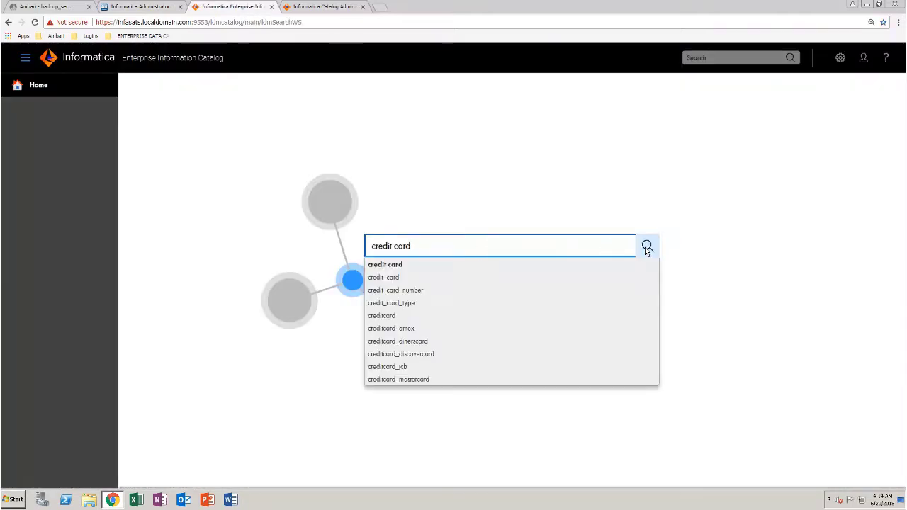
left_click(645, 246)
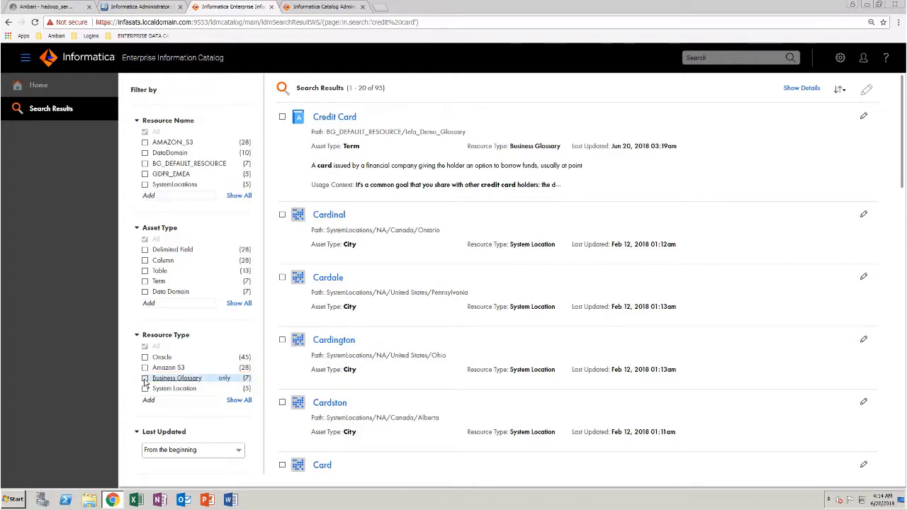
left_click(145, 377)
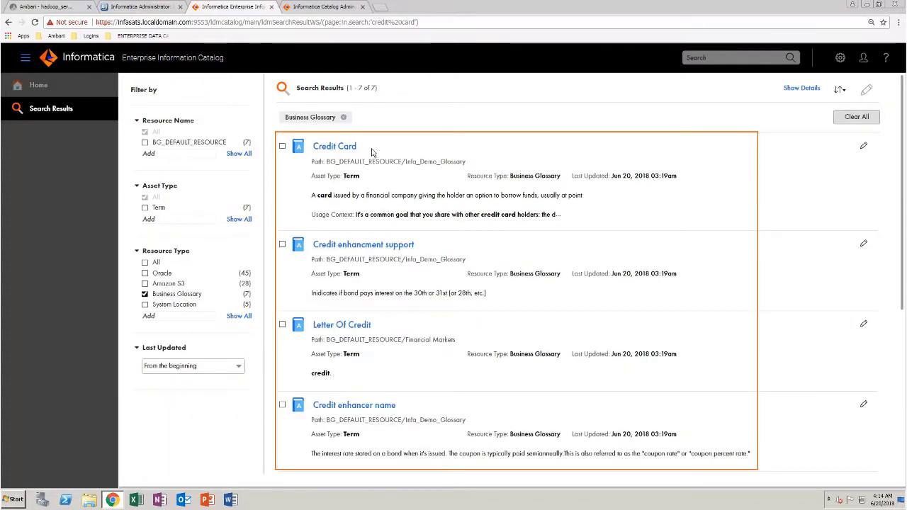